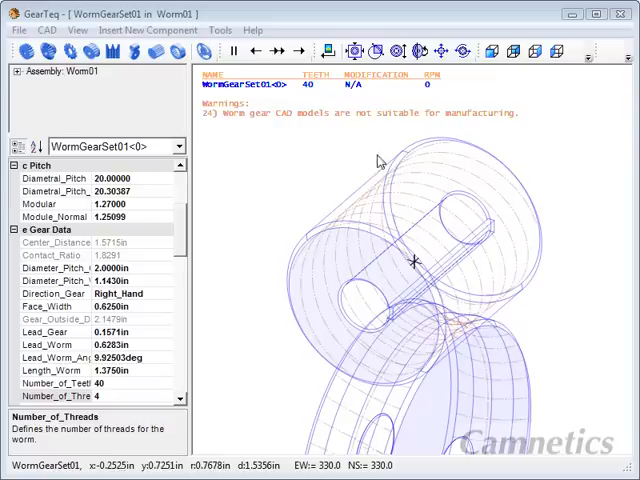
pyautogui.moveTo(384, 158)
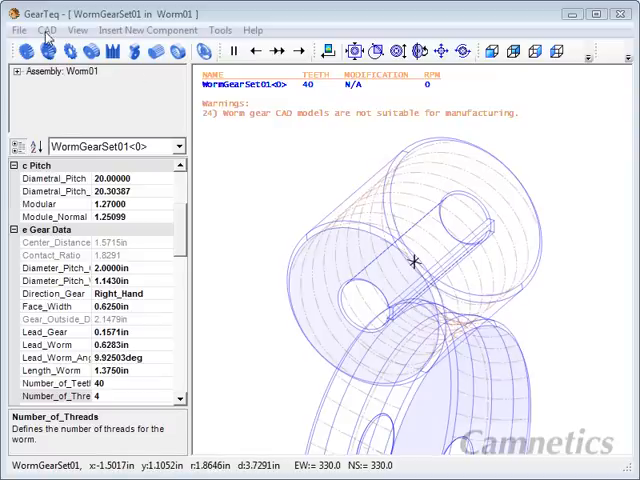
# Bring up the CAD menu for the displayed Worm01 worm gear set
pyautogui.click(44, 30)
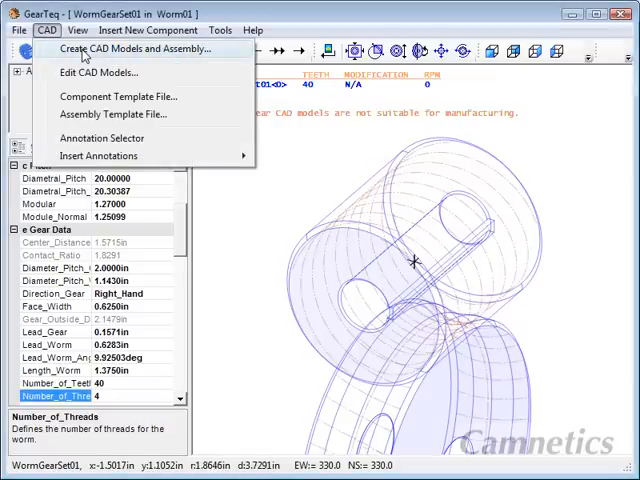
# Choose 'Create component models and assembly' with 'Overwrite any existing models and the assembly'
pyautogui.click(140, 50)
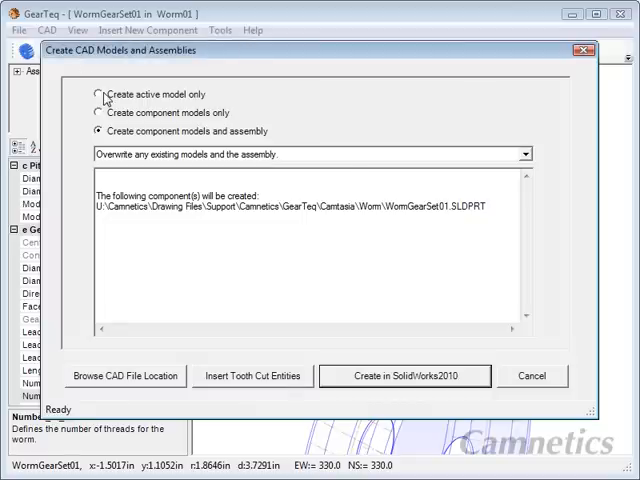
pyautogui.click(96, 92)
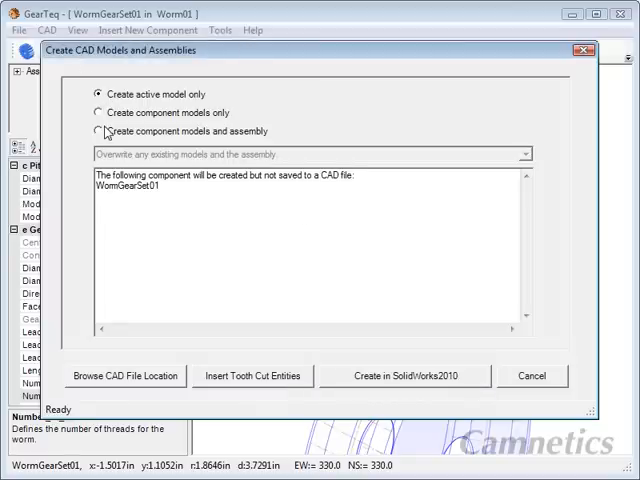
pyautogui.click(98, 112)
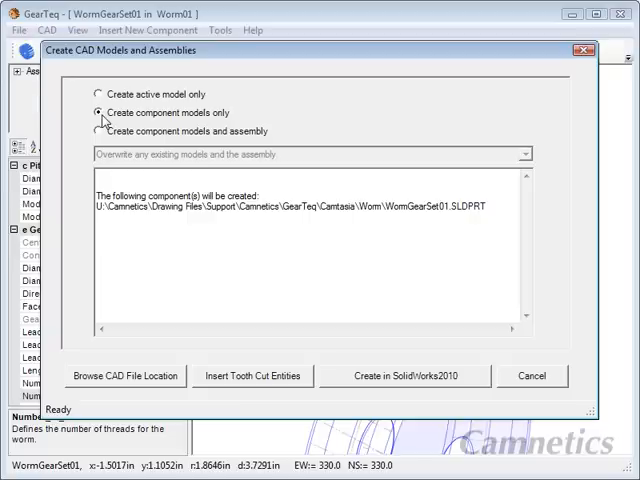
pyautogui.click(96, 132)
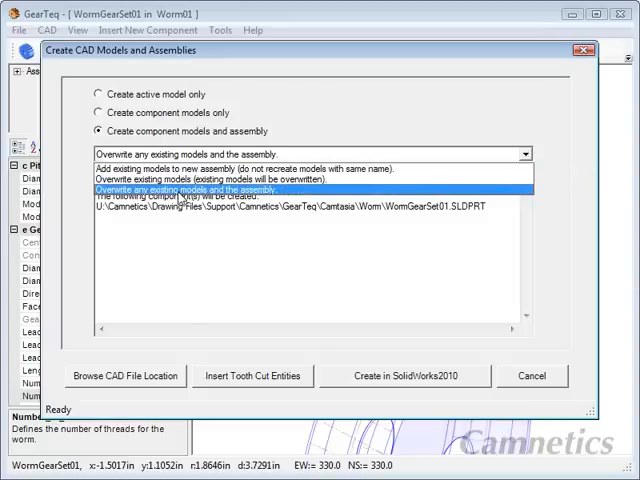
pyautogui.click(300, 190)
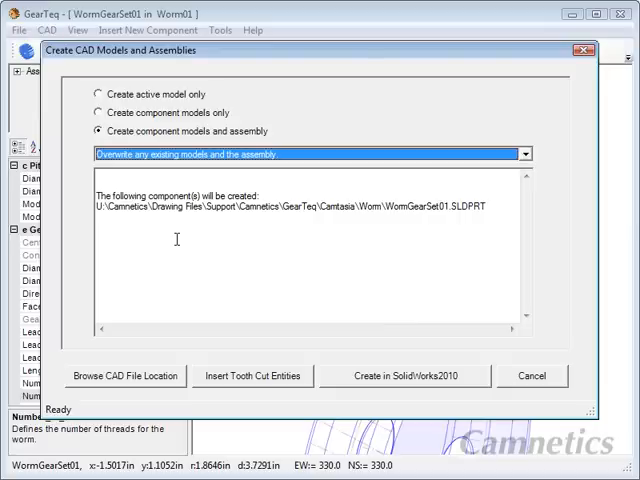
pyautogui.moveTo(356, 332)
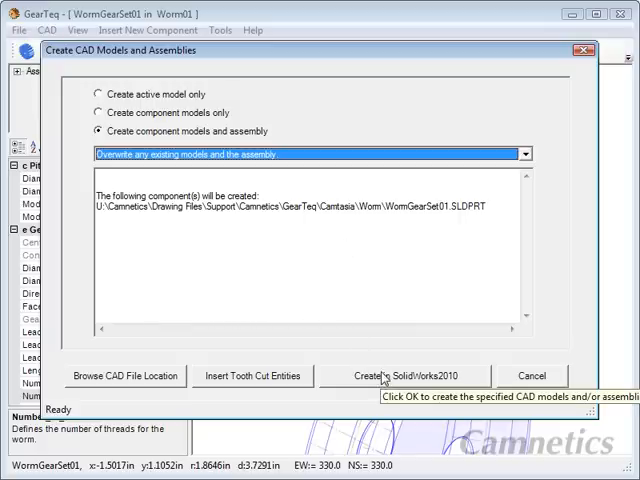
# Generate the worm and wheel parts and the Worm01 assembly in SolidWorks 2010
pyautogui.click(404, 376)
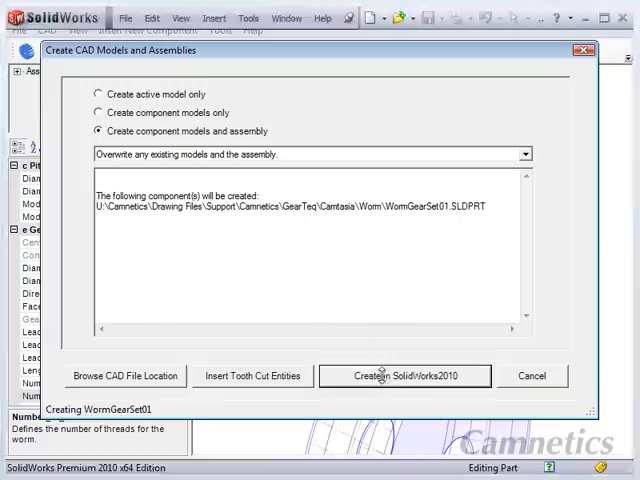
pyautogui.click(404, 376)
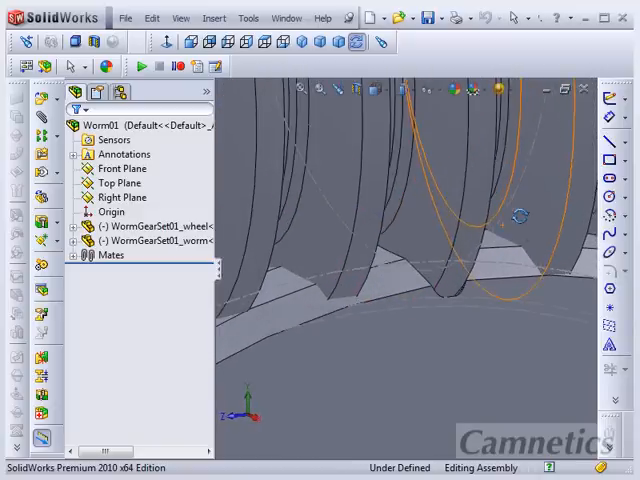
# Run Interference Detection on Worm01, calculate the overlaps and ignore the first listed one
pyautogui.click(248, 16)
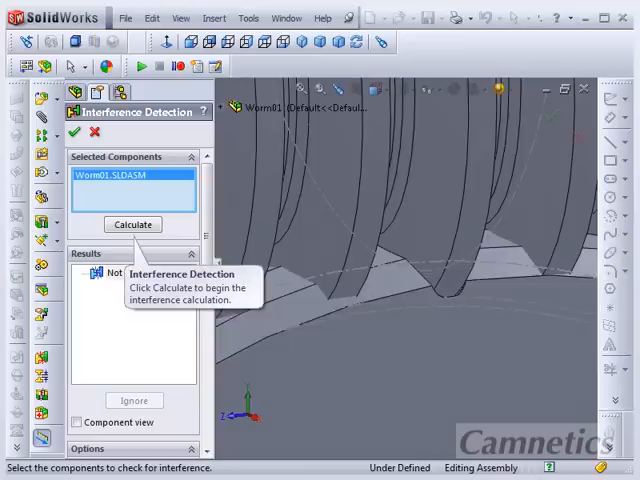
pyautogui.click(132, 224)
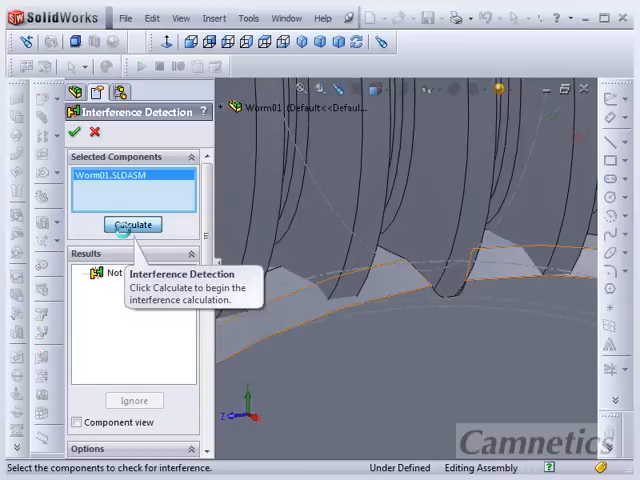
pyautogui.click(132, 224)
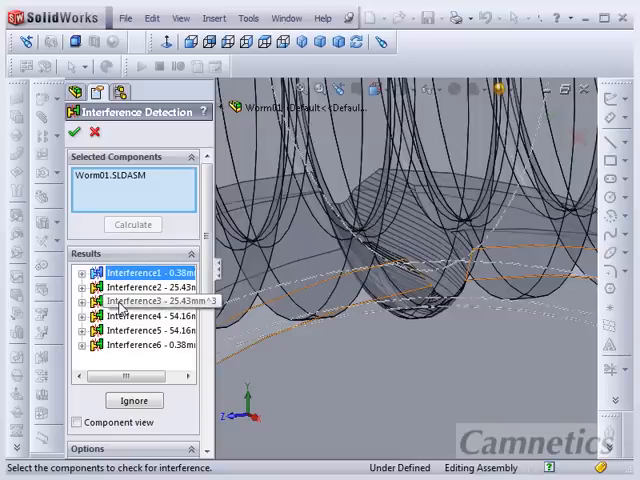
pyautogui.click(144, 288)
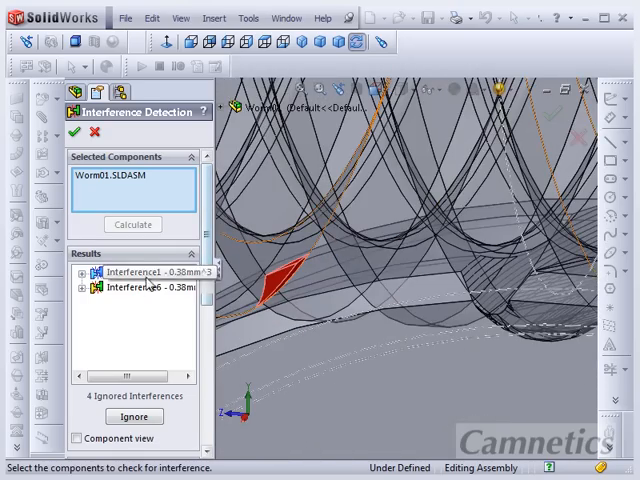
# Ignore the remaining interferences until 'No Interferences' shows, then accept and close the check
pyautogui.click(132, 416)
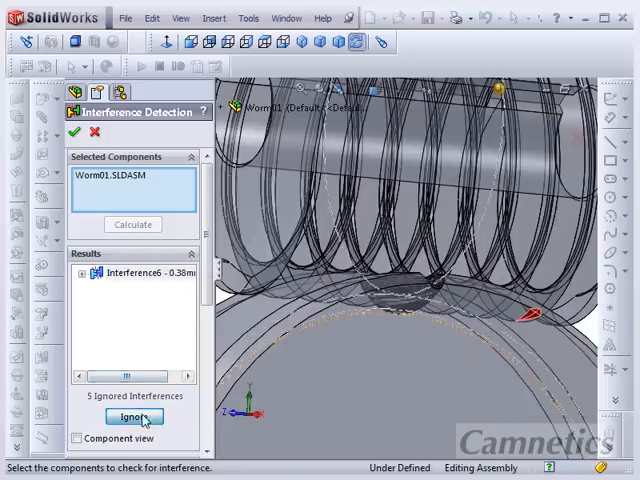
pyautogui.click(134, 416)
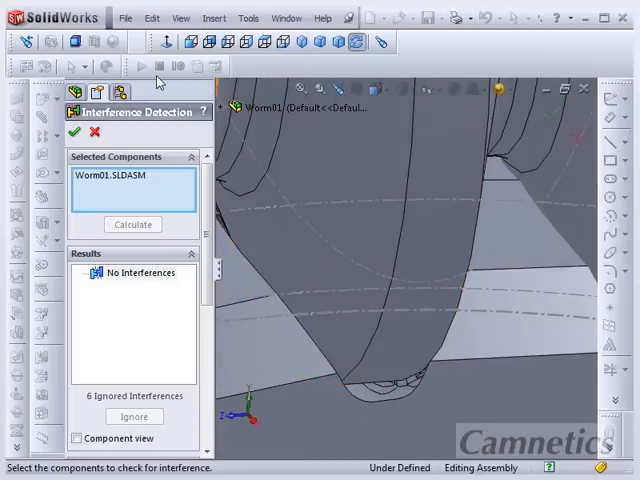
pyautogui.click(404, 92)
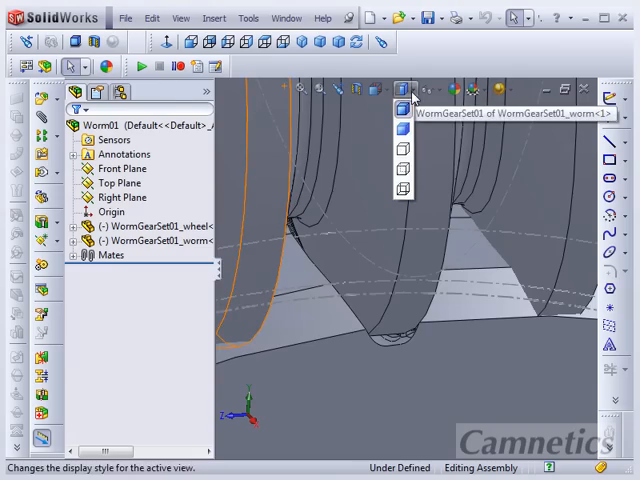